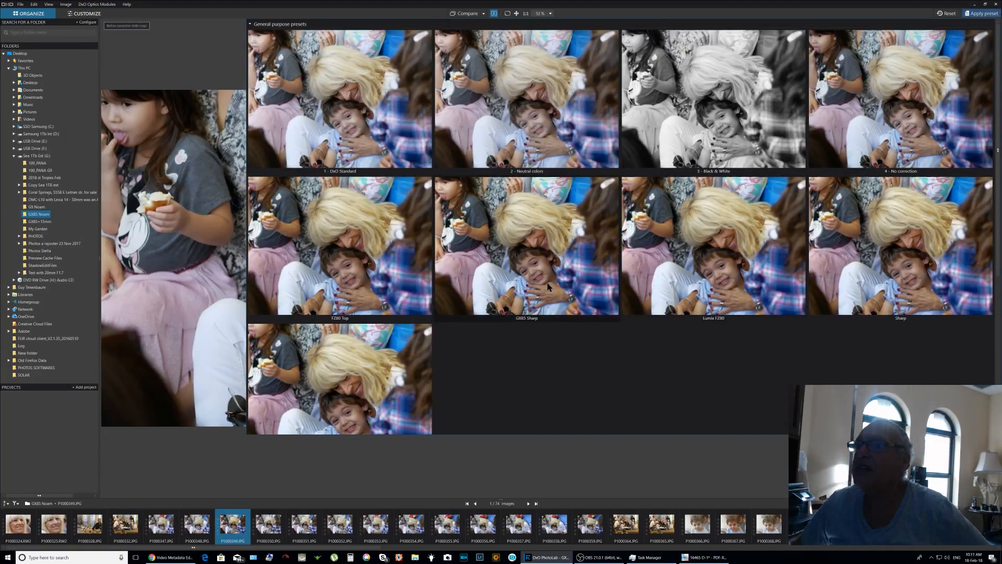
{"action": "mouse_move", "coordinate": [548, 288]}
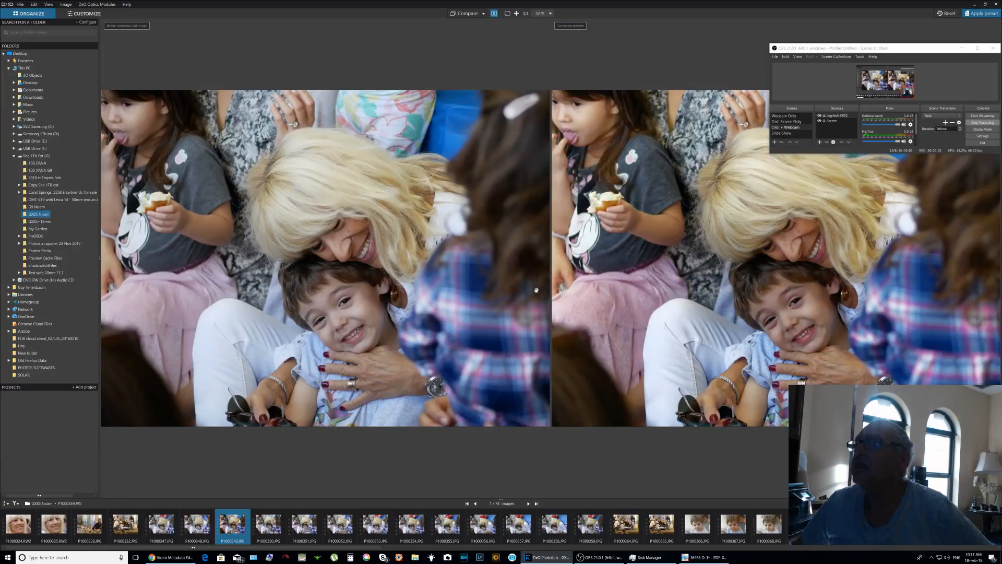
{"action": "mouse_move", "coordinate": [616, 301]}
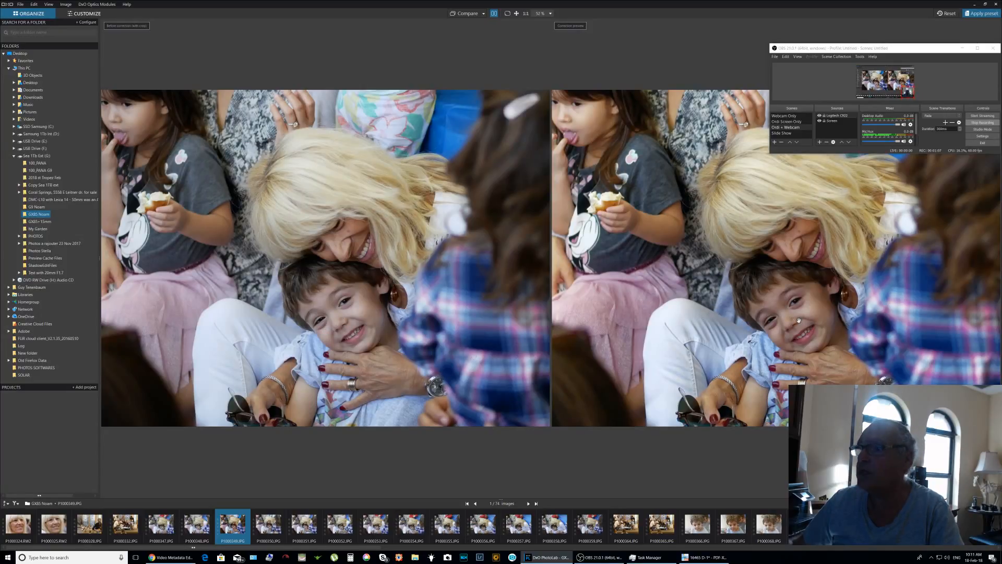
{"action": "left_click", "coordinate": [732, 527]}
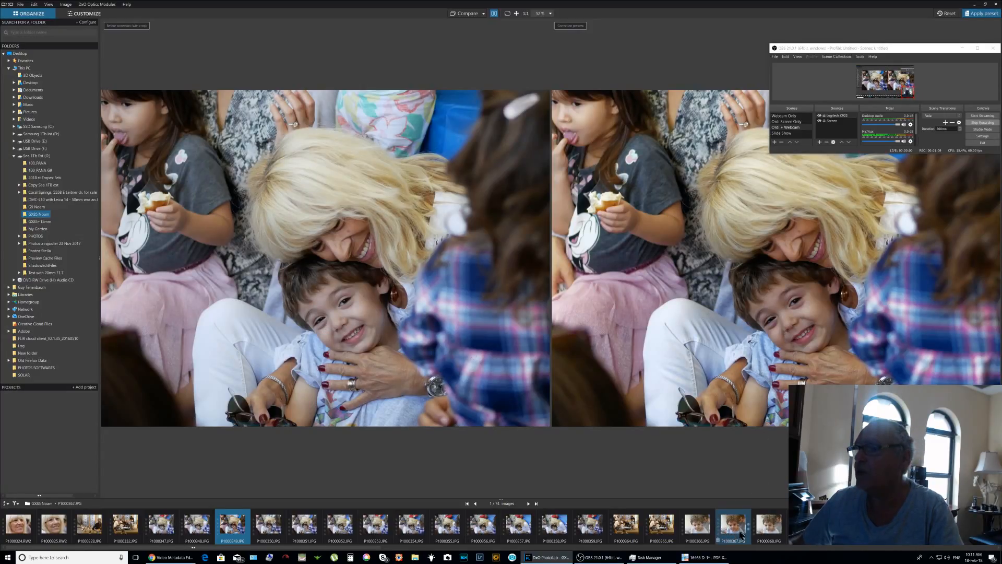
Step: Load the boy's close-up portrait into the side-by-side before/after comparison
{"action": "left_click", "coordinate": [732, 523]}
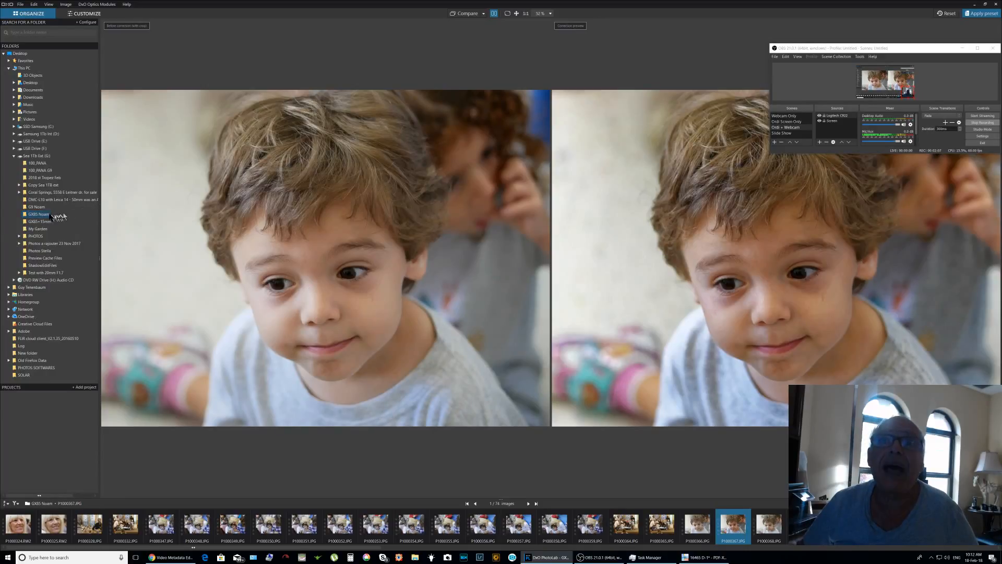
Step: Switch to the other Noam folder and select its first RW2 raw photo, reported unsupported
{"action": "left_click", "coordinate": [37, 207]}
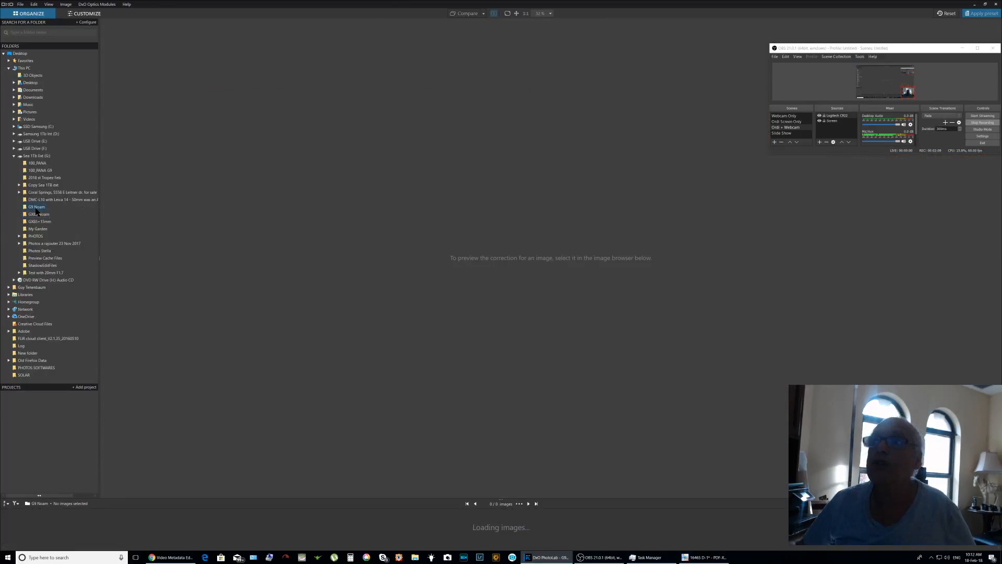
{"action": "left_click", "coordinate": [36, 206]}
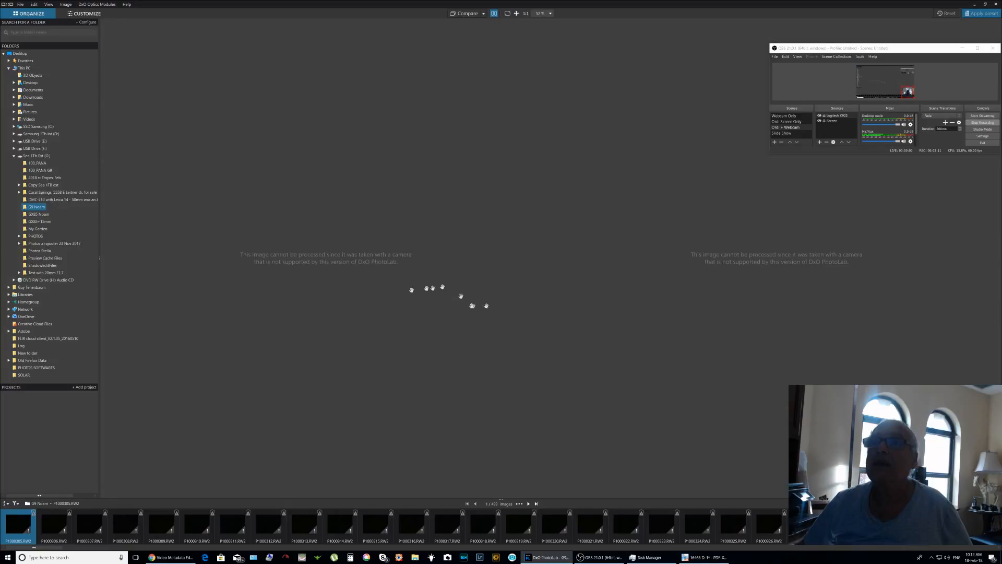